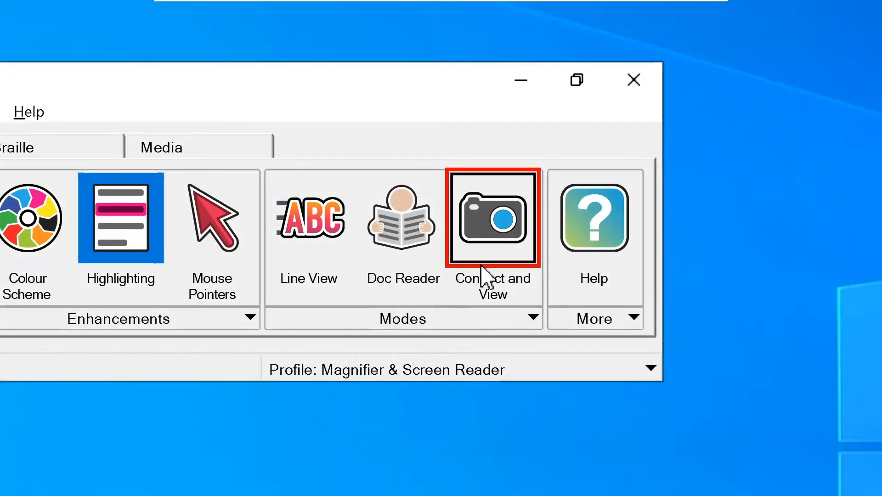
View the teacher's Mass slide in Connect and View, zoom in, then exit to the desktop
{"action": "left_click", "coordinate": [492, 218]}
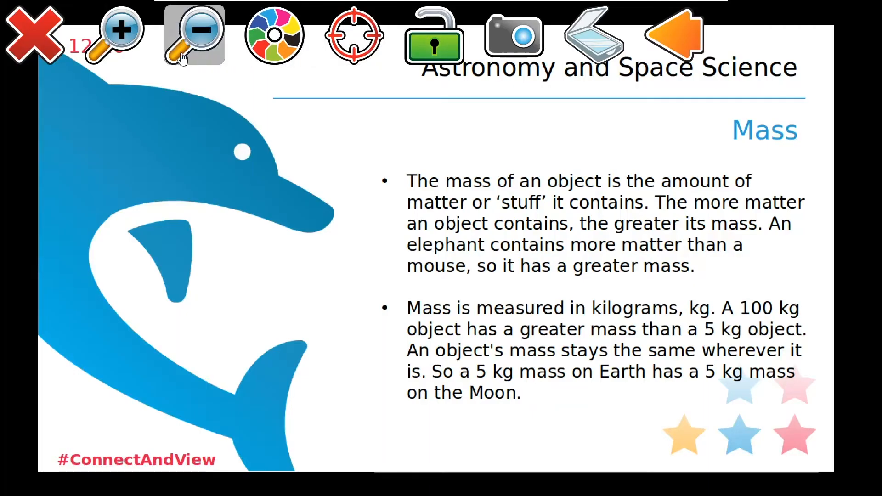
{"action": "left_click", "coordinate": [117, 35]}
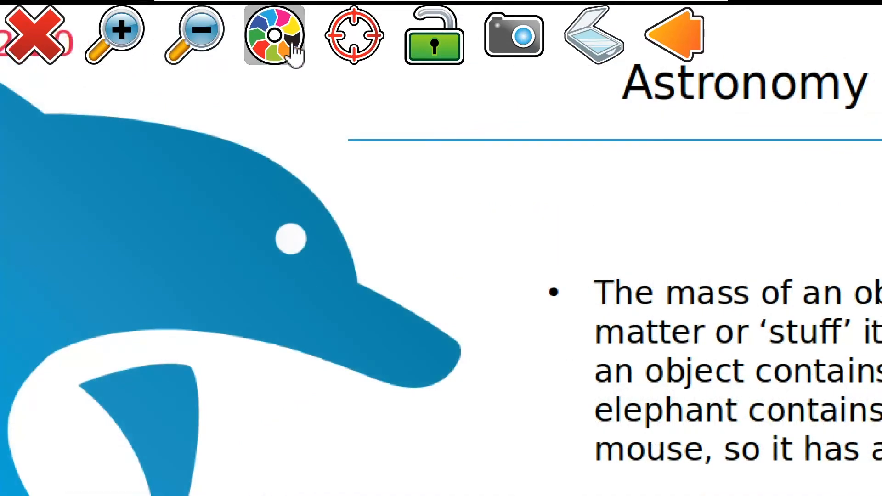
{"action": "left_click", "coordinate": [274, 35]}
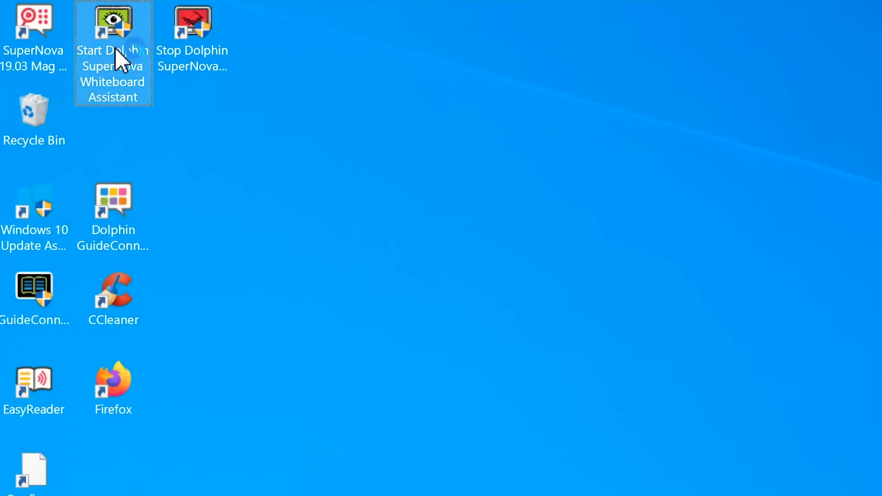
Launch the Start Dolphin SuperNova Whiteboard Assistant desktop shortcut
{"action": "double_click", "coordinate": [112, 28]}
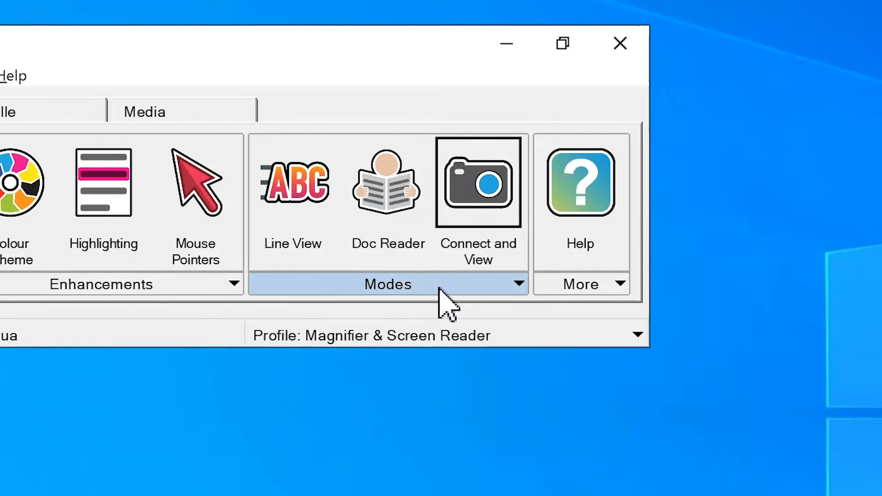
Open Connect and View Settings from the Modes dropdown
{"action": "left_click", "coordinate": [387, 284]}
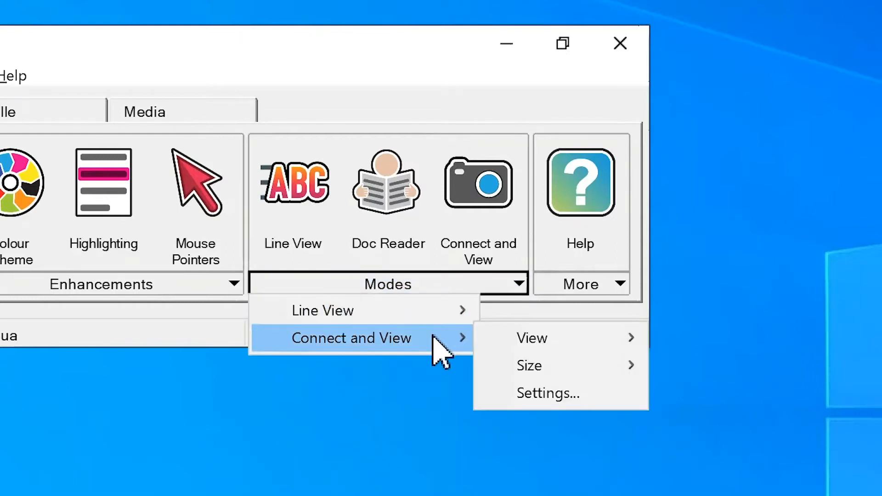
{"action": "mouse_move", "coordinate": [547, 393]}
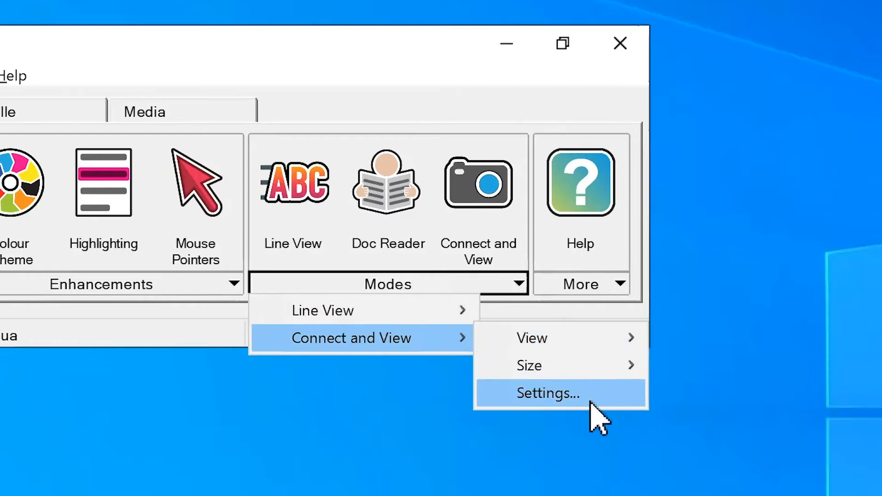
{"action": "left_click", "coordinate": [548, 393]}
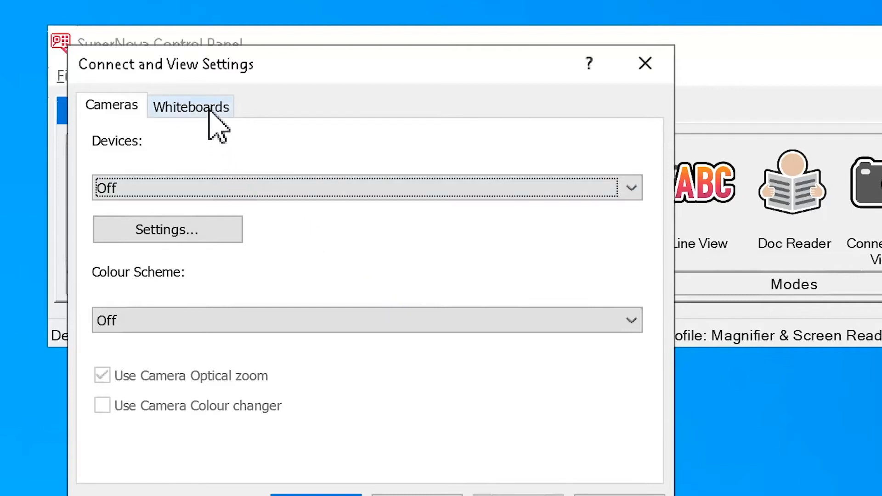
Create a new whiteboard entry on the Whiteboards page
{"action": "left_click", "coordinate": [191, 106]}
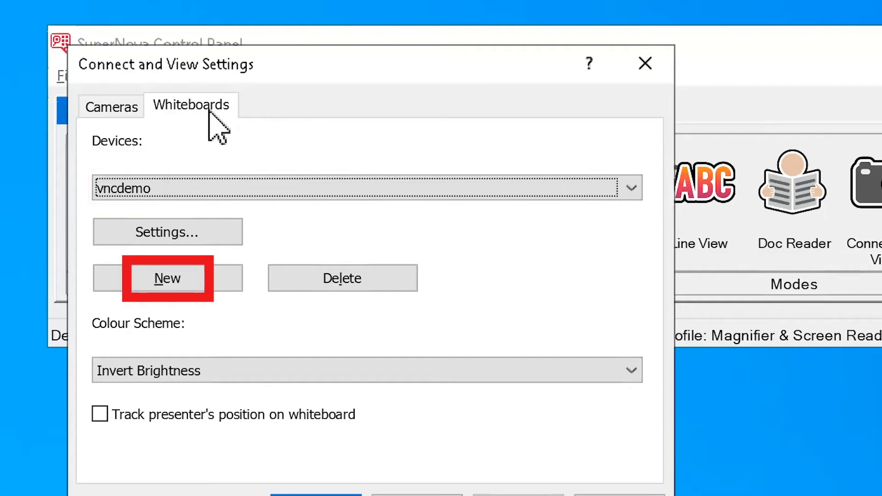
{"action": "mouse_move", "coordinate": [167, 278]}
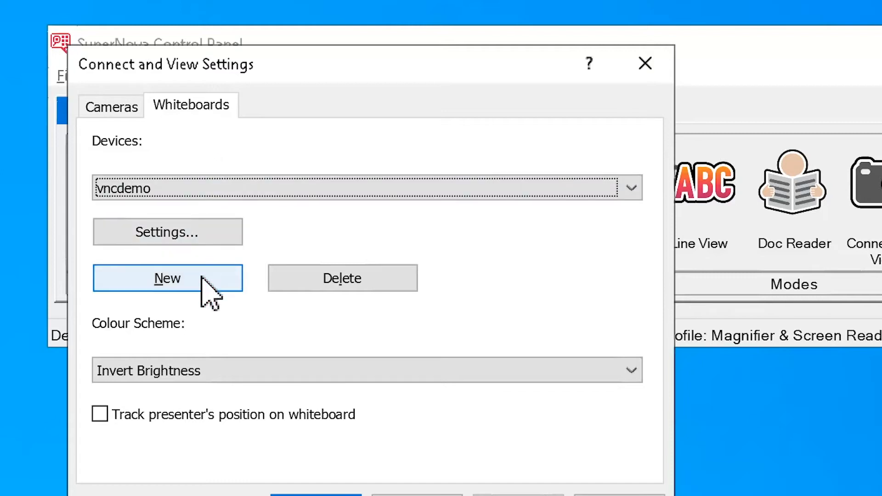
{"action": "left_click", "coordinate": [167, 278]}
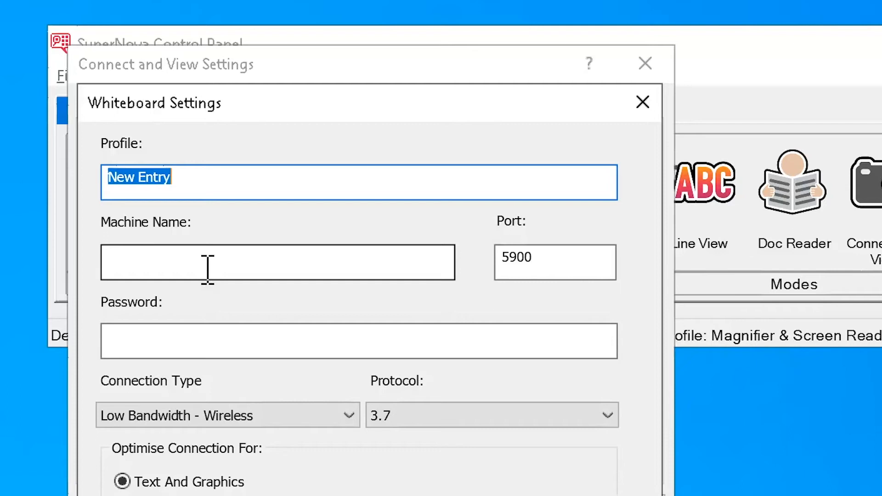
Name the profile 'Computer 1 - School', enter its machine name and password, and save it
{"action": "type", "text": "Computer 1 - School"}
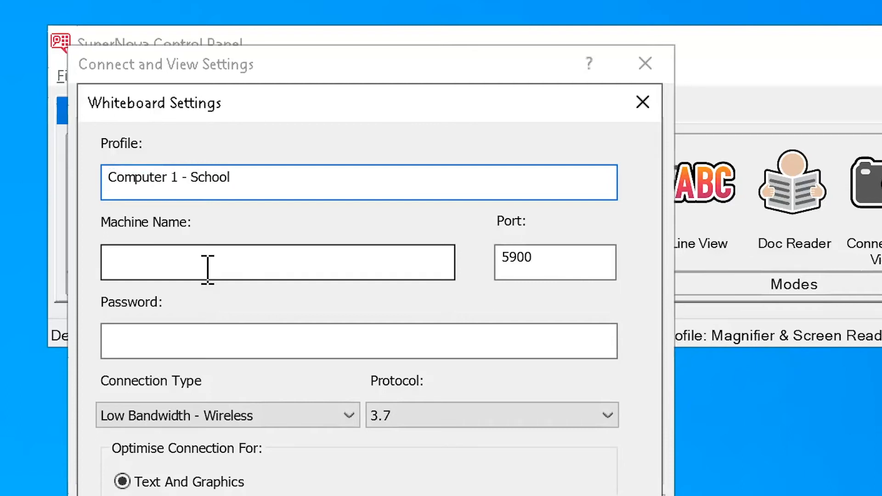
{"action": "left_click", "coordinate": [278, 263]}
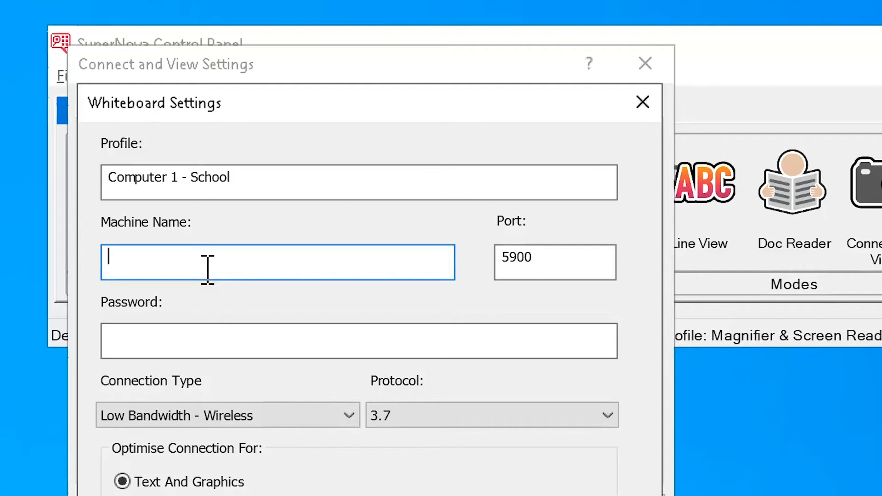
{"action": "type", "text": "DESKTOP-Q8VA0QB"}
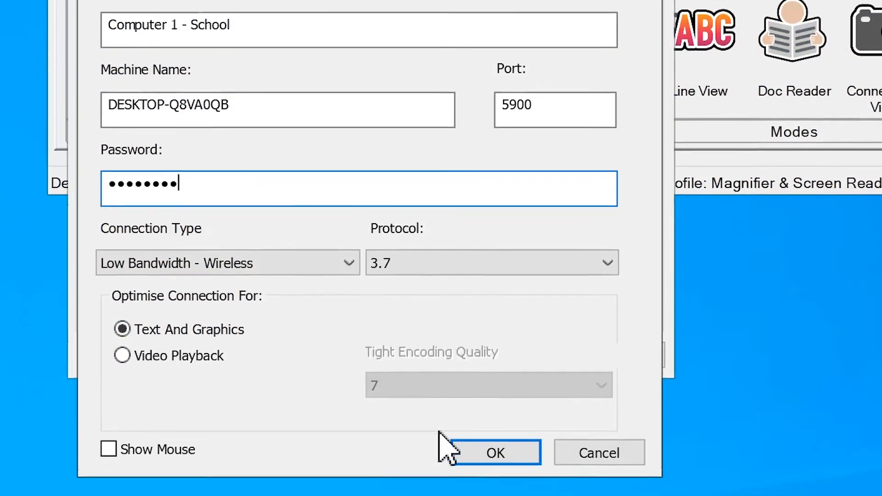
{"action": "left_click", "coordinate": [495, 452]}
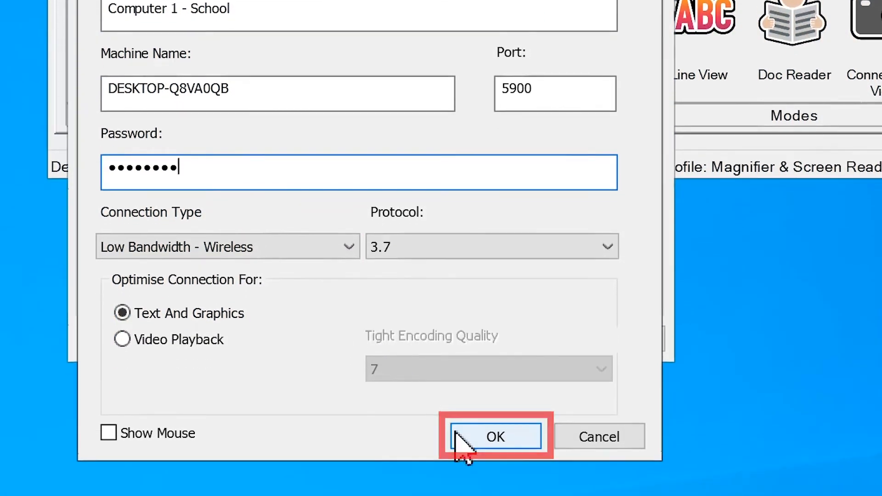
{"action": "left_click", "coordinate": [494, 437]}
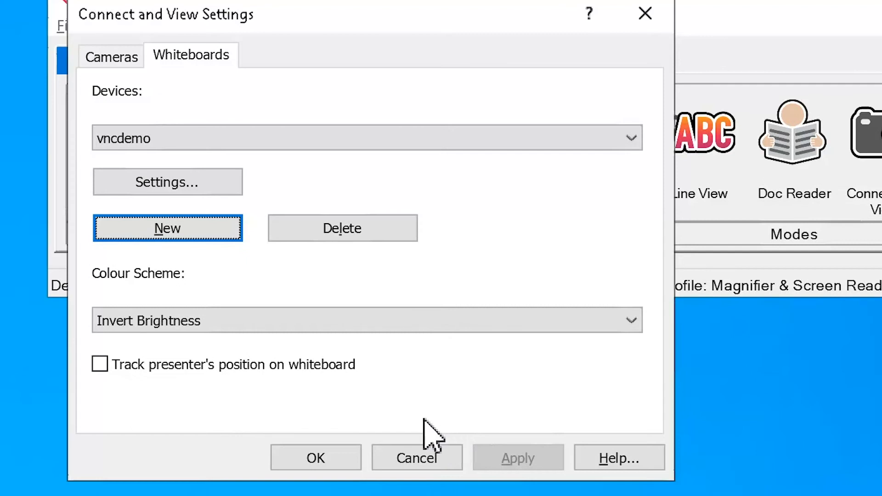
Select Computer 1 - School as the whiteboard device, accept, and start Connect and View
{"action": "left_click", "coordinate": [366, 138]}
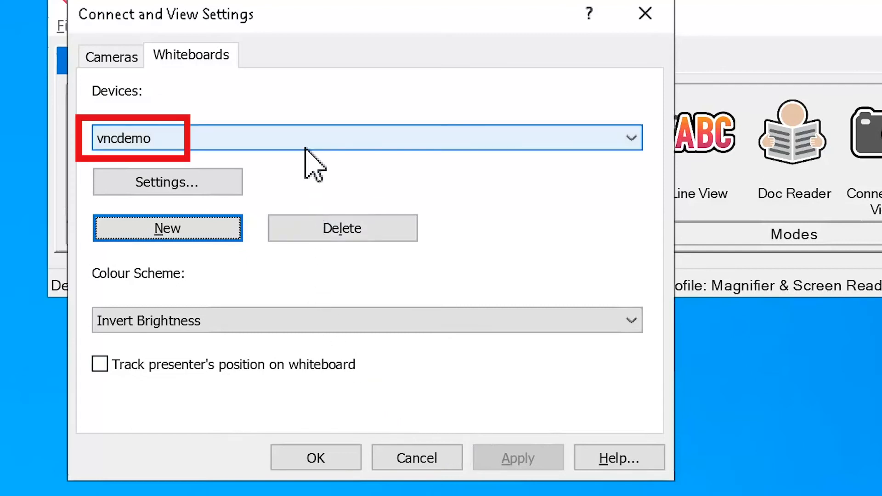
{"action": "left_click", "coordinate": [630, 138]}
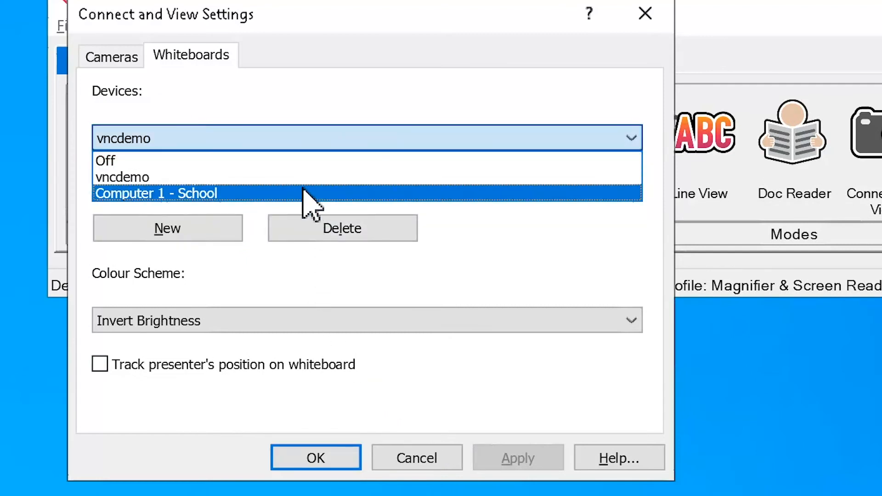
{"action": "left_click", "coordinate": [156, 193]}
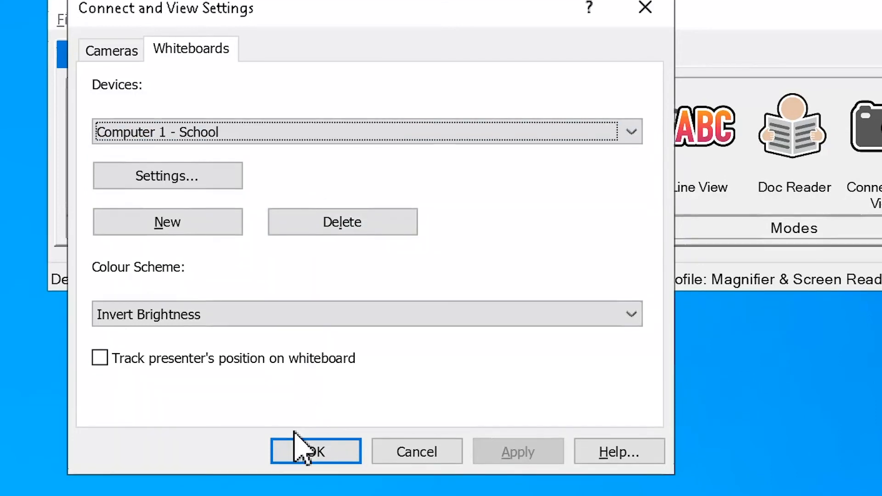
{"action": "left_click", "coordinate": [315, 451]}
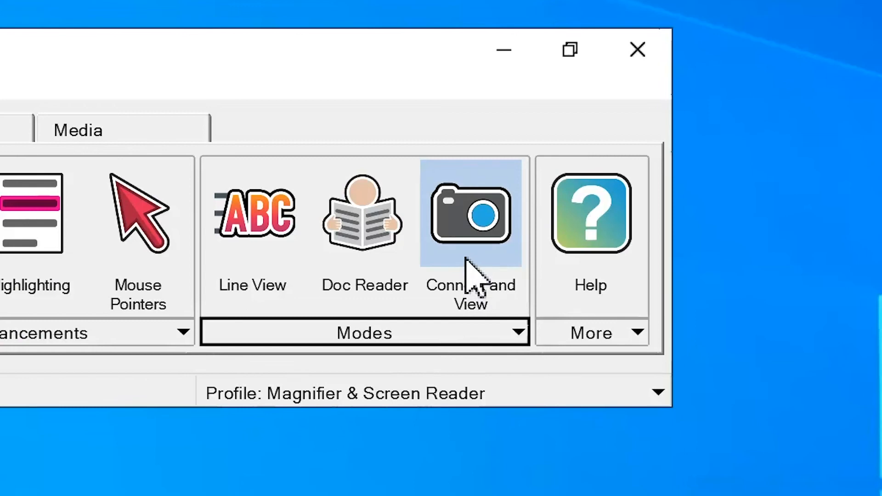
{"action": "left_click", "coordinate": [471, 214]}
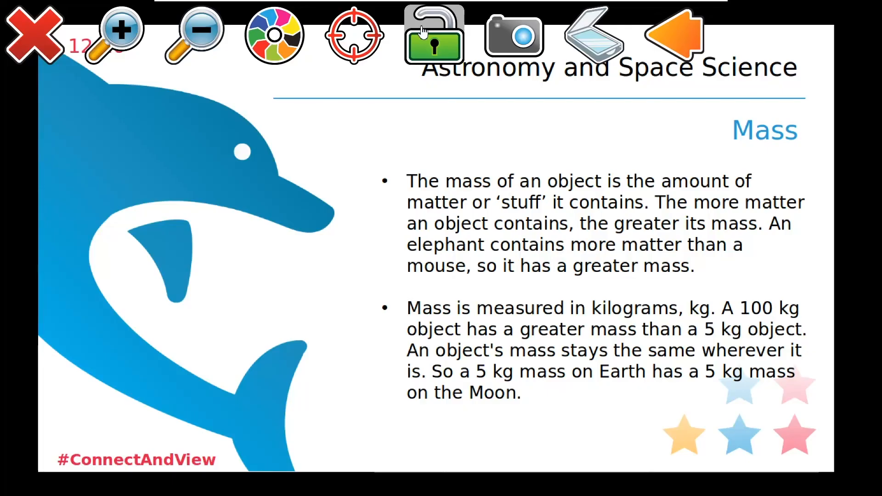